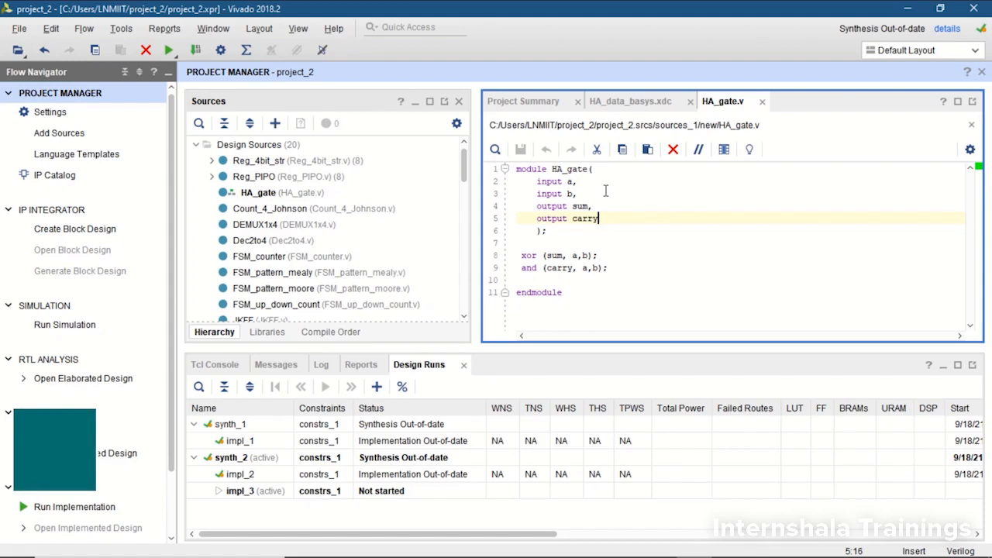
- Show the HA_data_basys.xdc constraints file with the half adder's LED pin assignments
left_click(629, 100)
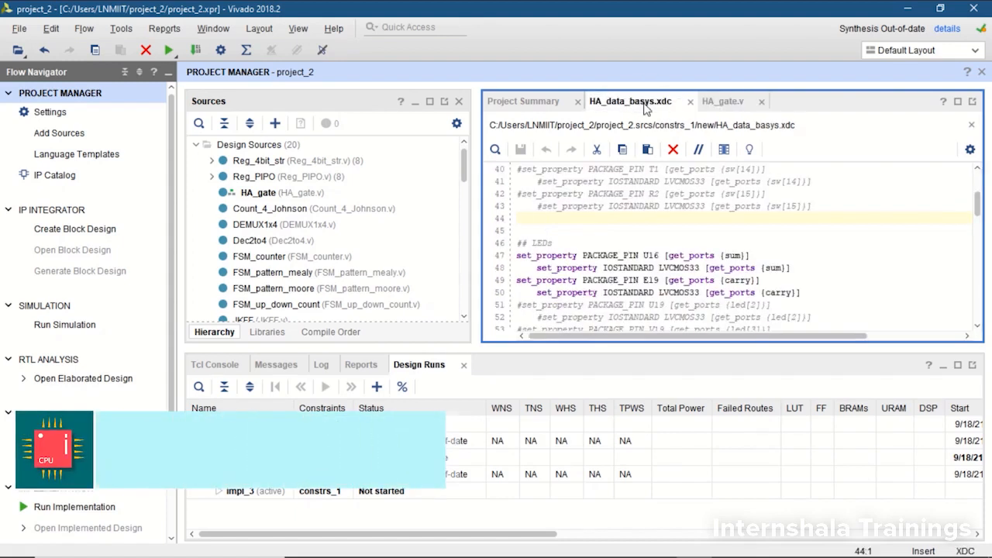
mouse_move(630, 223)
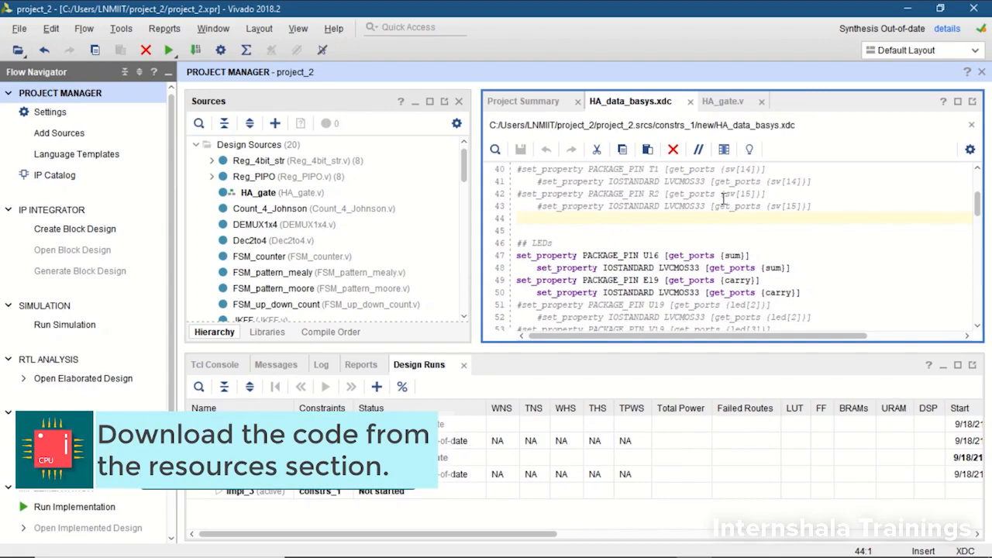
scroll("down", 3)
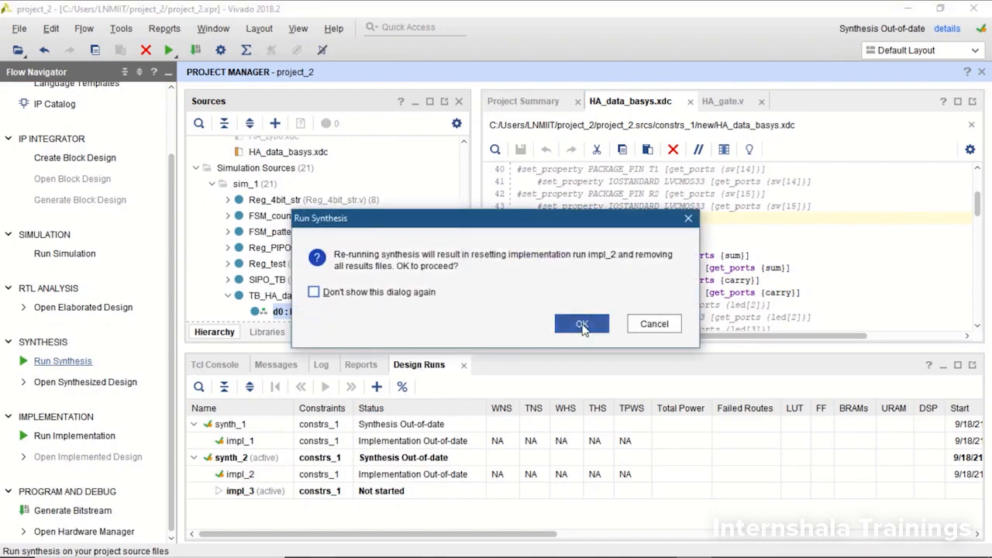
- Confirm resetting implementation and launch synth_2 on the local host with 4 jobs
left_click(581, 324)
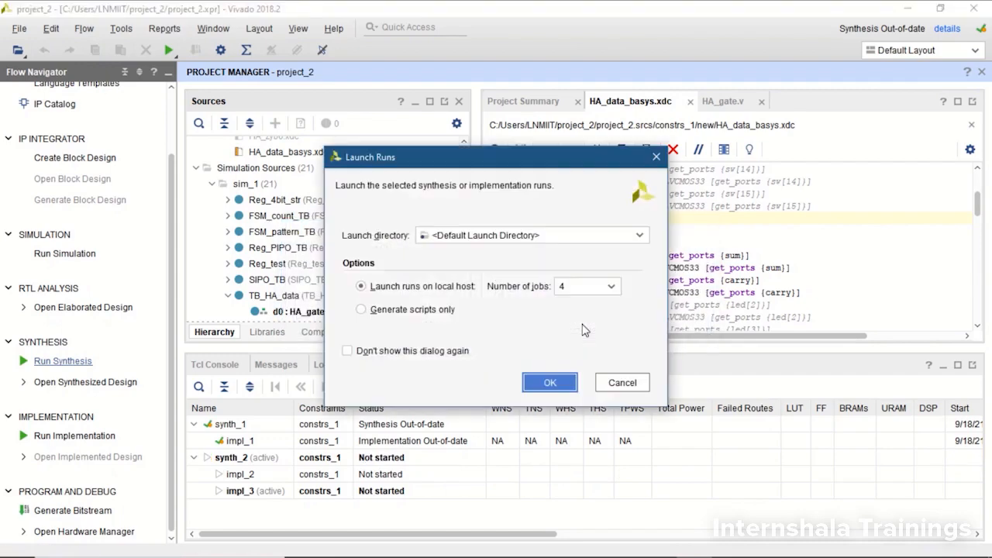
mouse_move(524, 326)
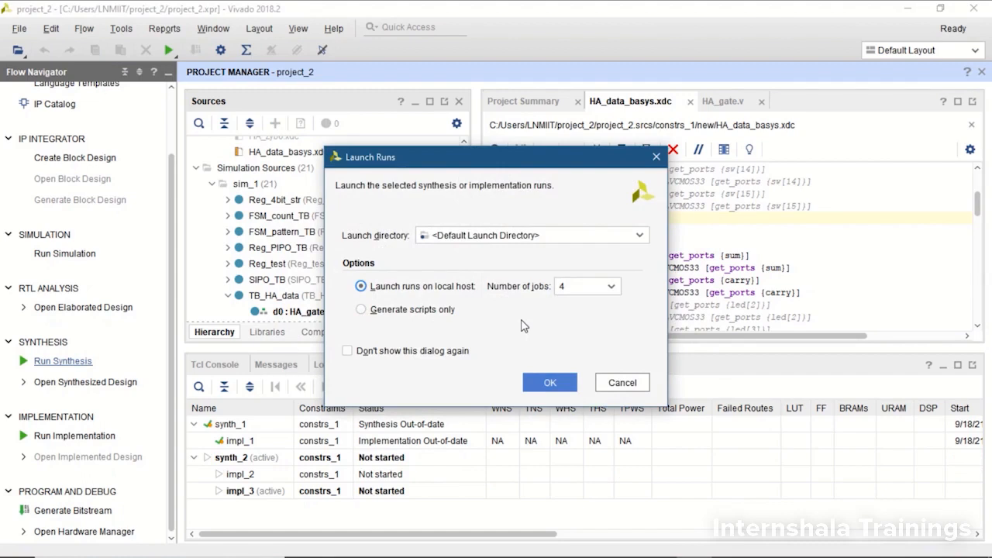
left_click(617, 285)
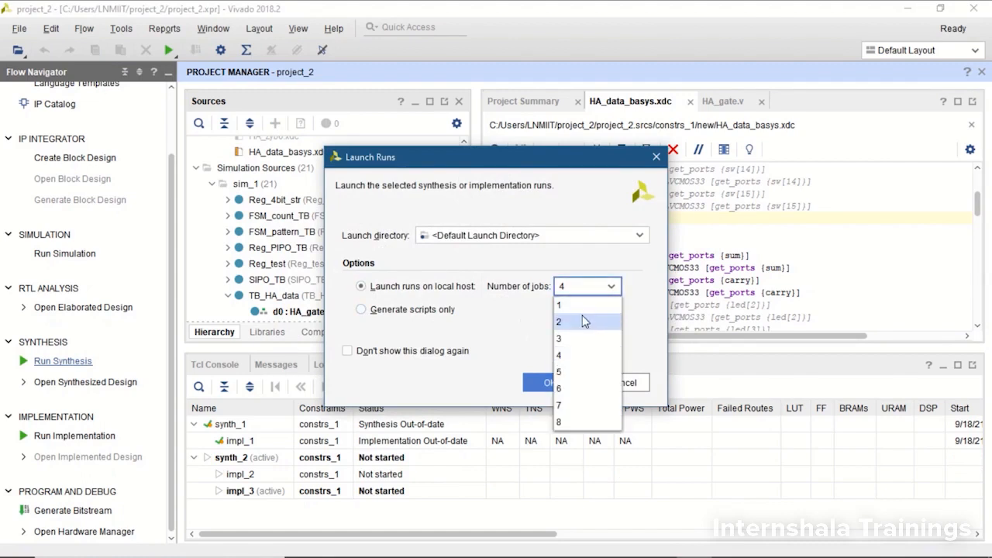
mouse_move(566, 421)
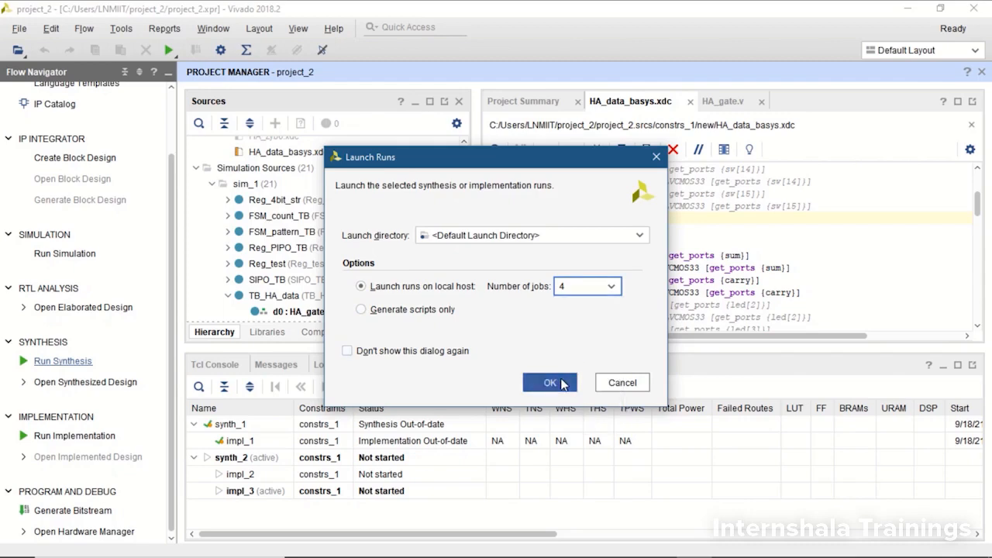
left_click(549, 381)
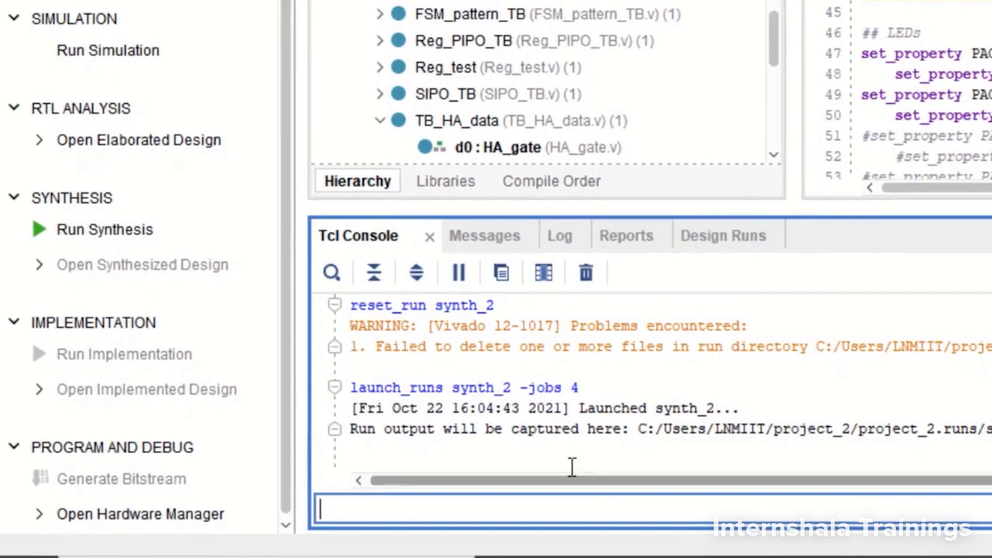
mouse_move(501, 272)
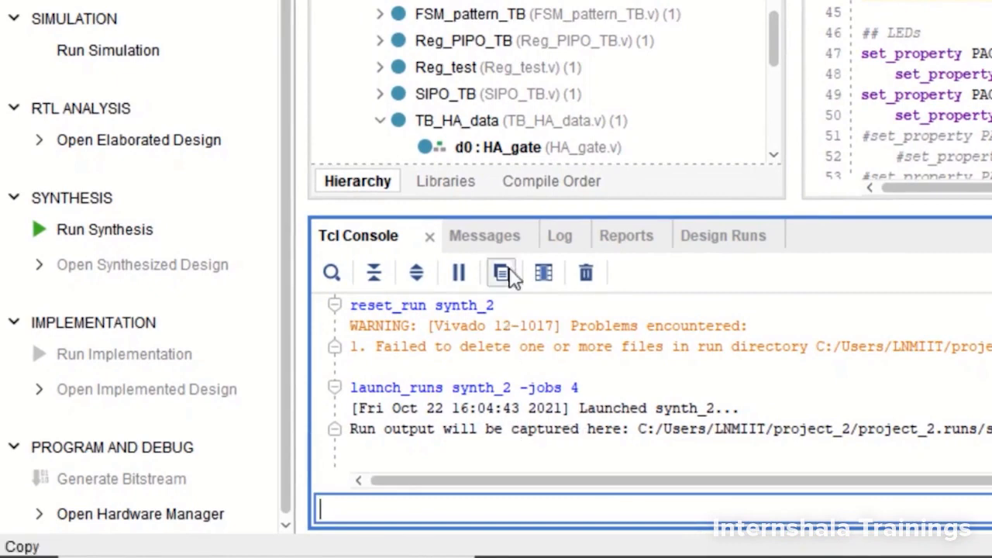
left_click(535, 236)
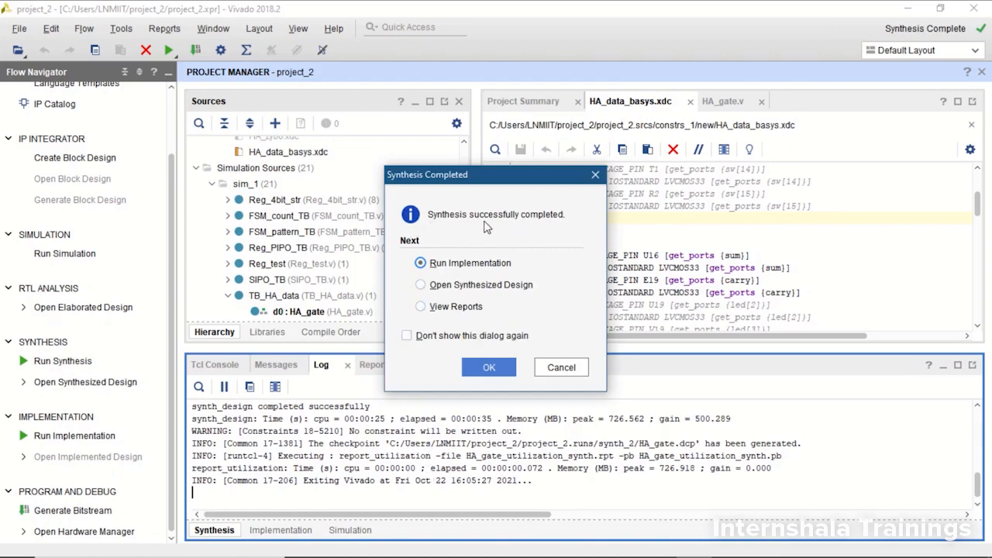
mouse_move(490, 269)
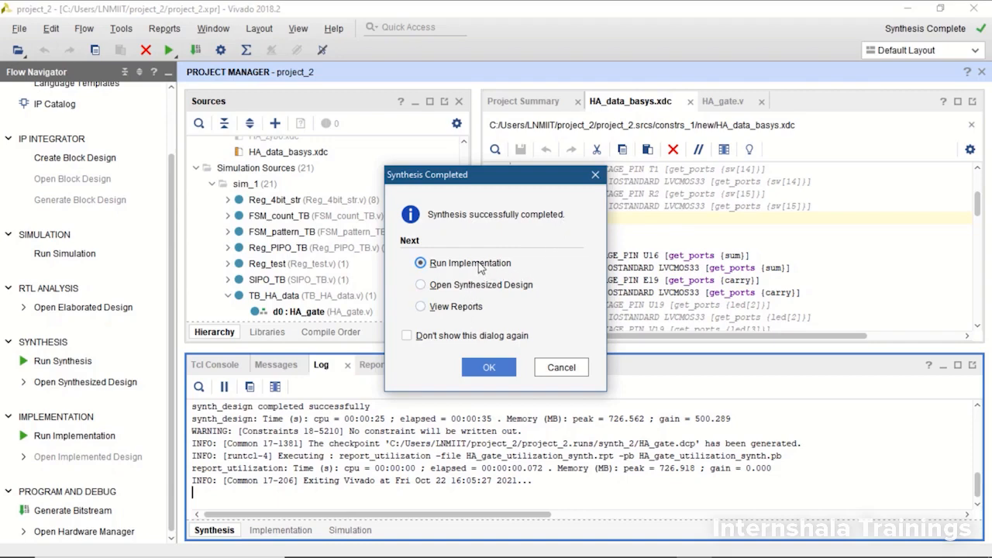
mouse_move(471, 263)
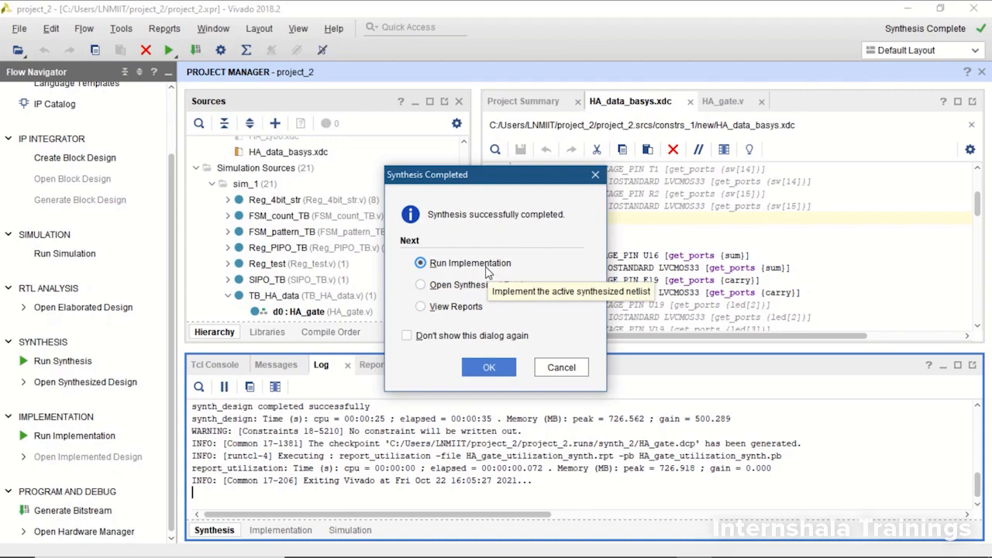
mouse_move(489, 292)
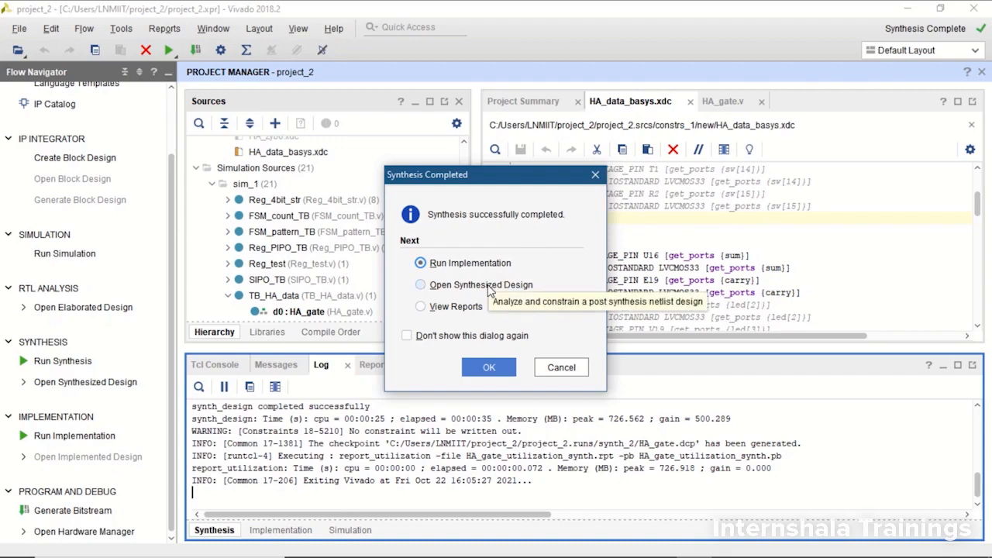
mouse_move(455, 307)
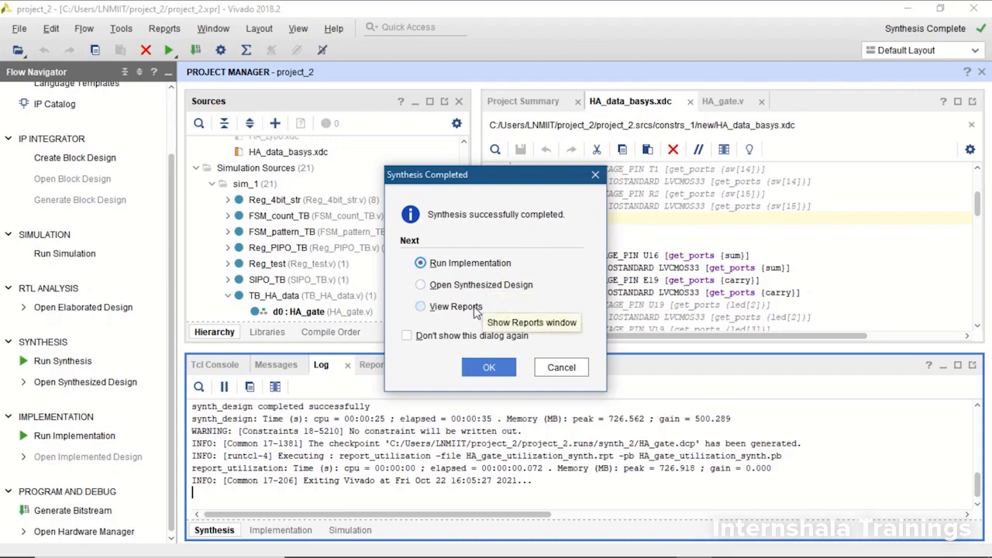
mouse_move(561, 366)
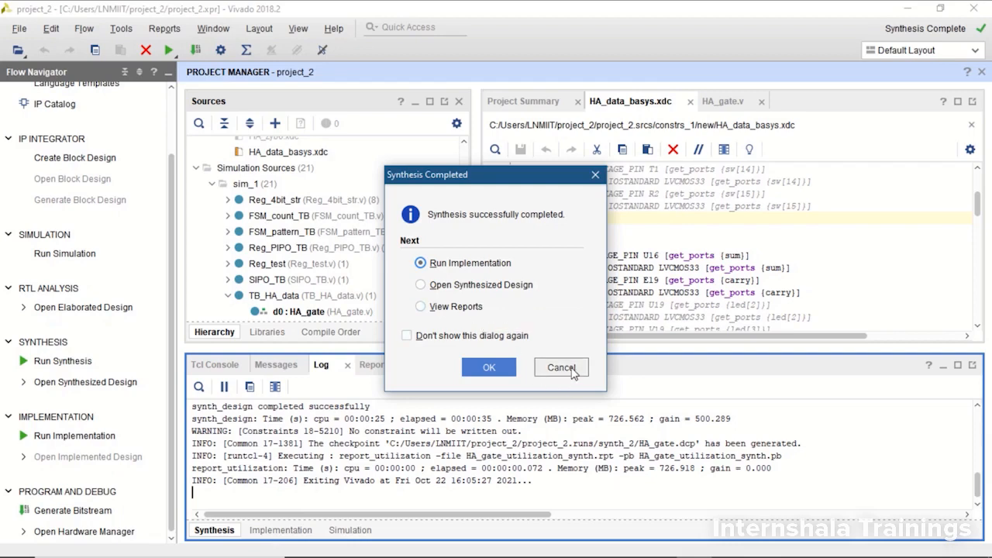
mouse_move(454, 312)
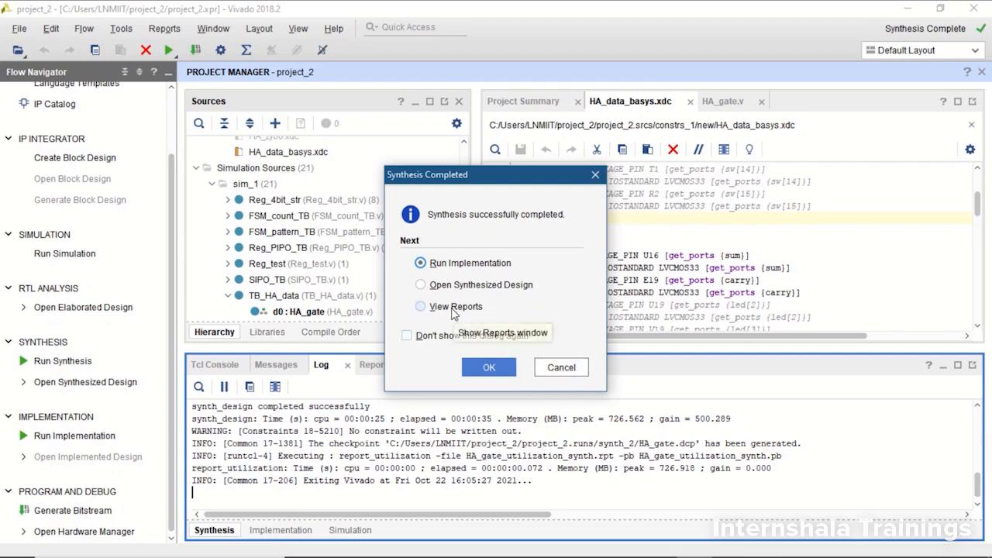
- Choose View Reports to list the synth_2 utilization and synthesis reports
left_click(488, 366)
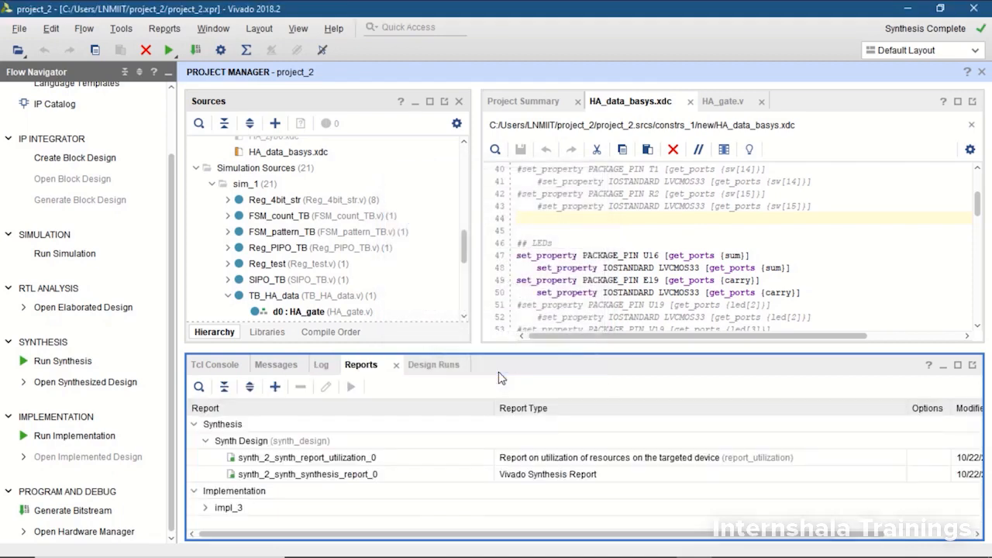
mouse_move(393, 521)
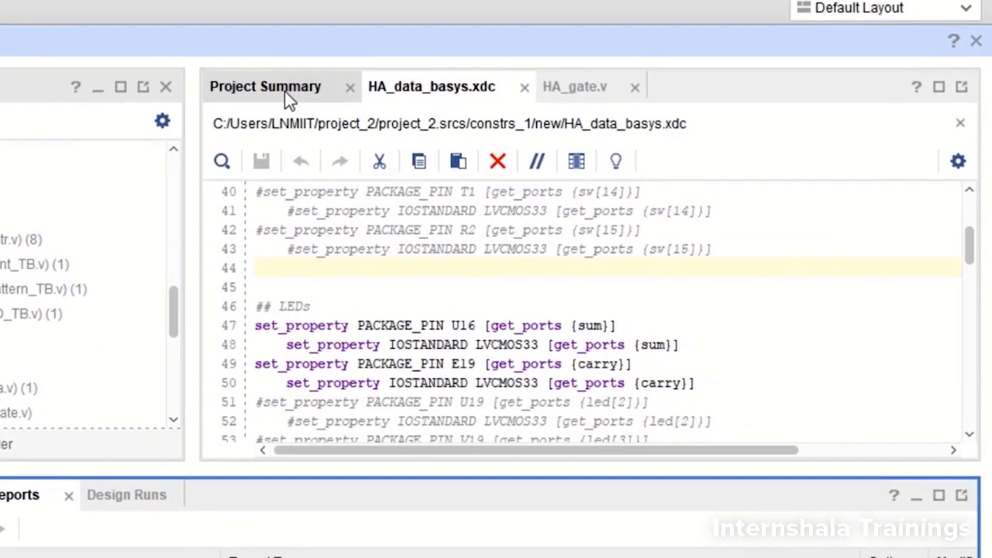
left_click(265, 87)
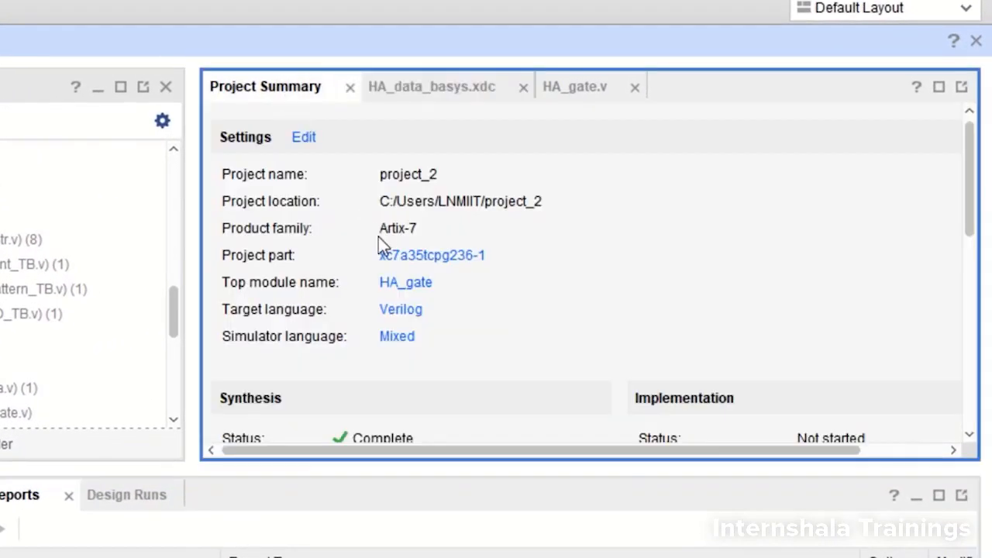
scroll("down", 3)
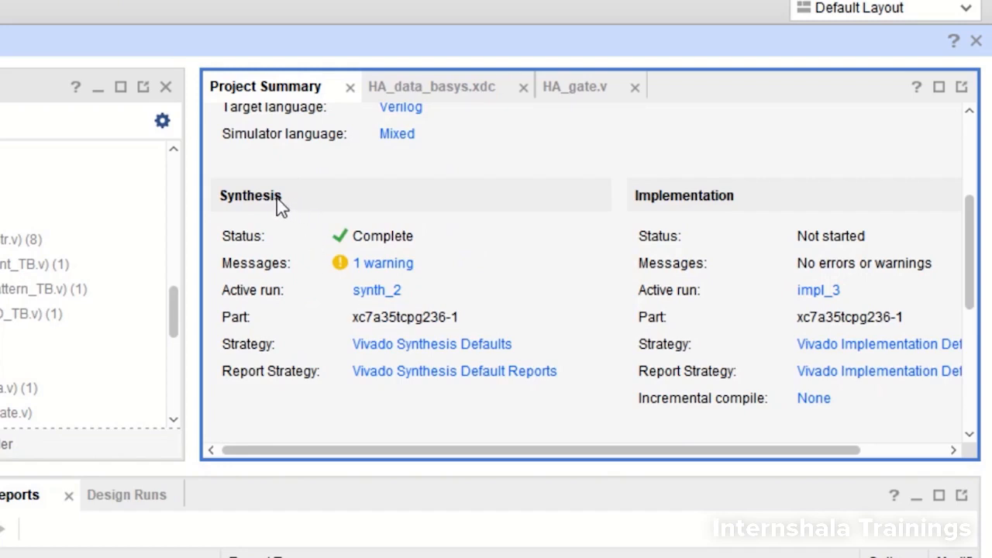
scroll("down", 3)
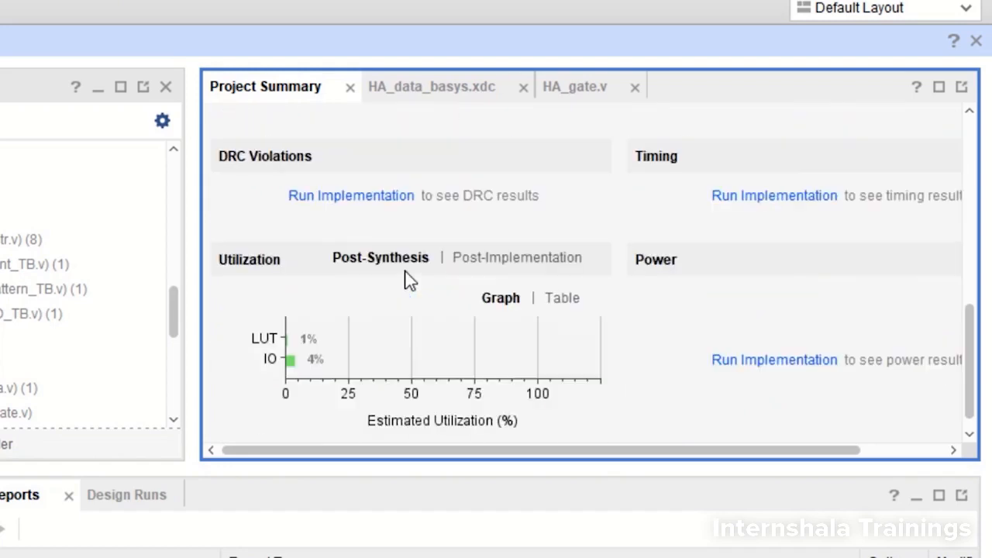
mouse_move(334, 380)
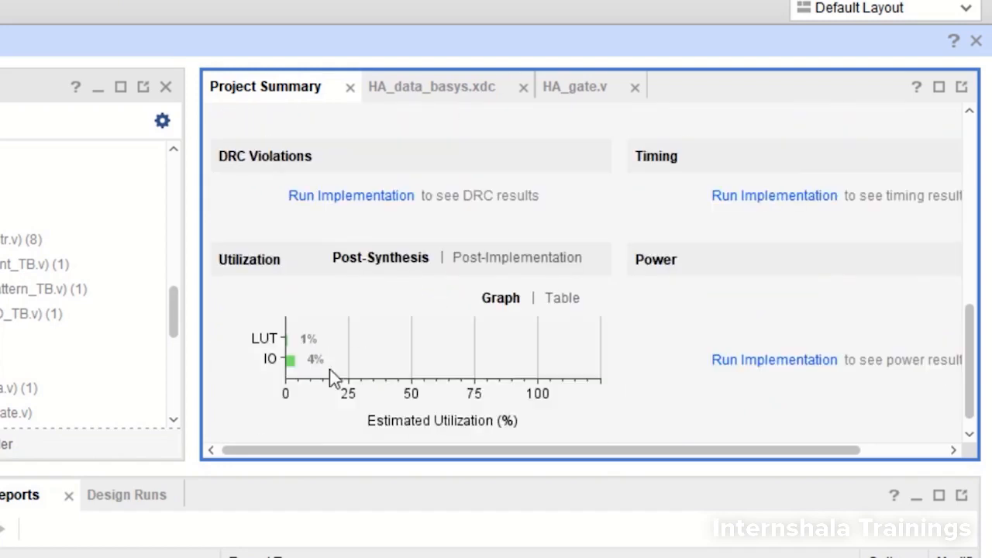
mouse_move(302, 372)
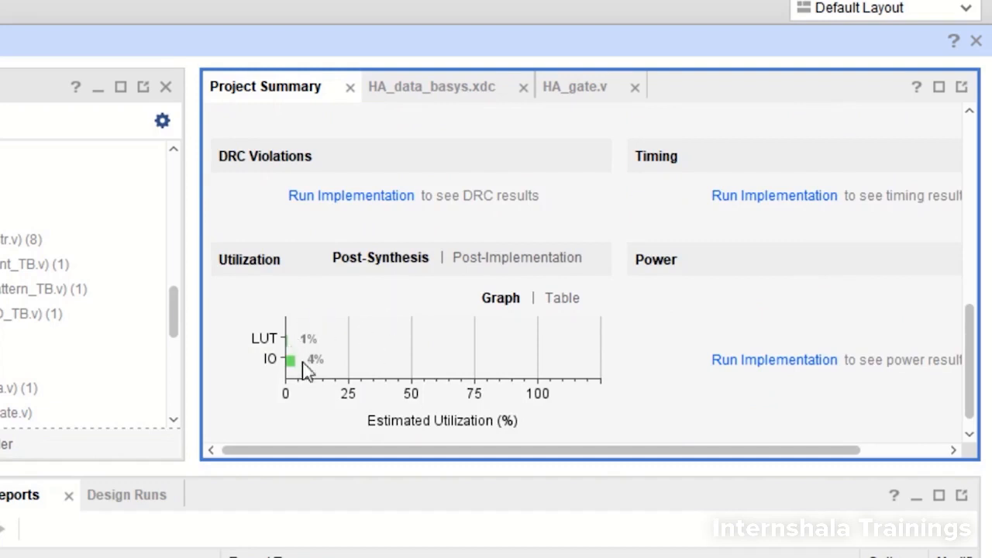
mouse_move(516, 257)
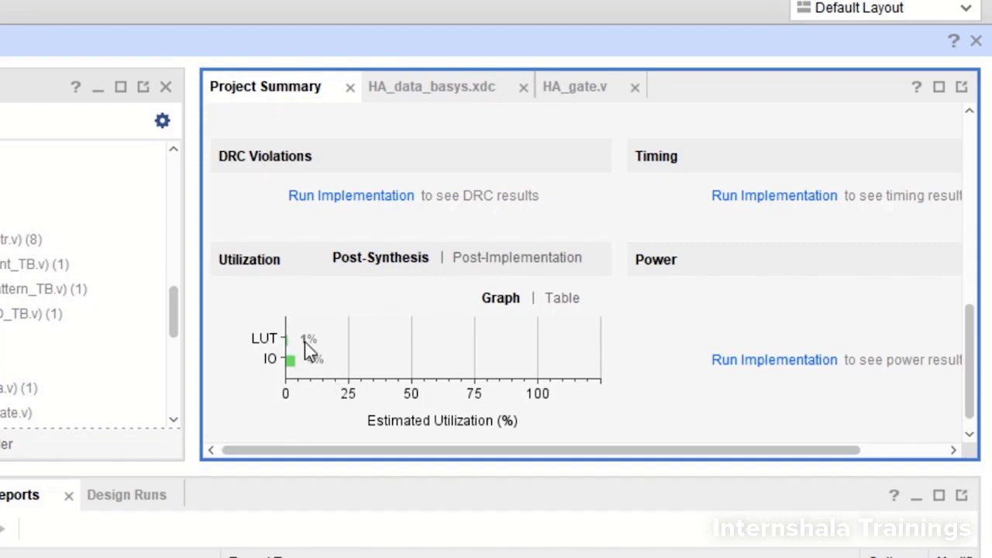
mouse_move(316, 376)
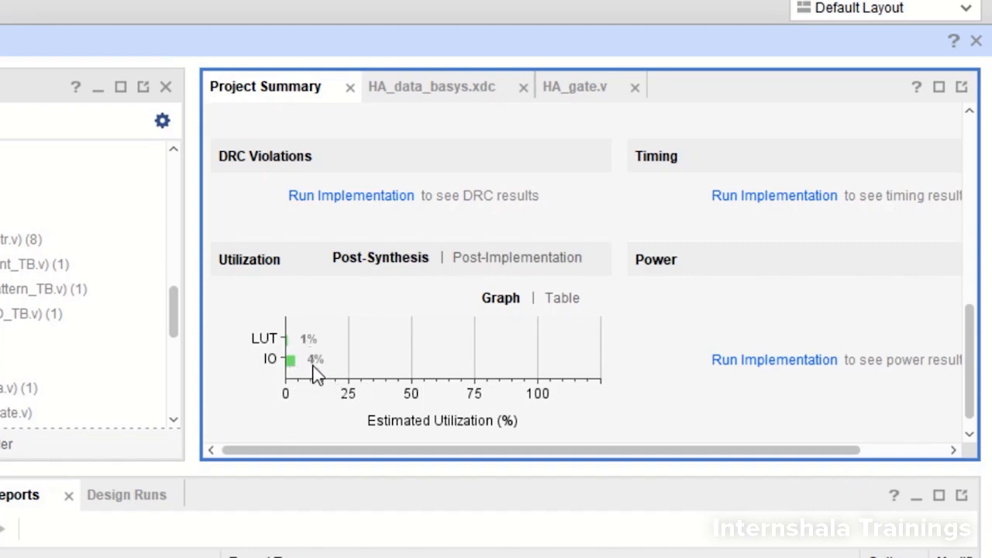
scroll("up", 3)
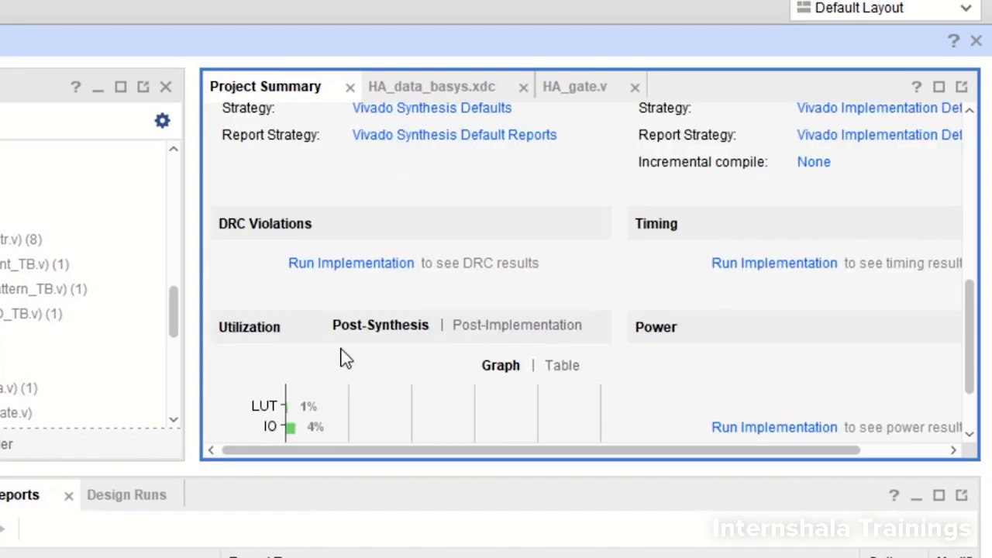
scroll("down", 3)
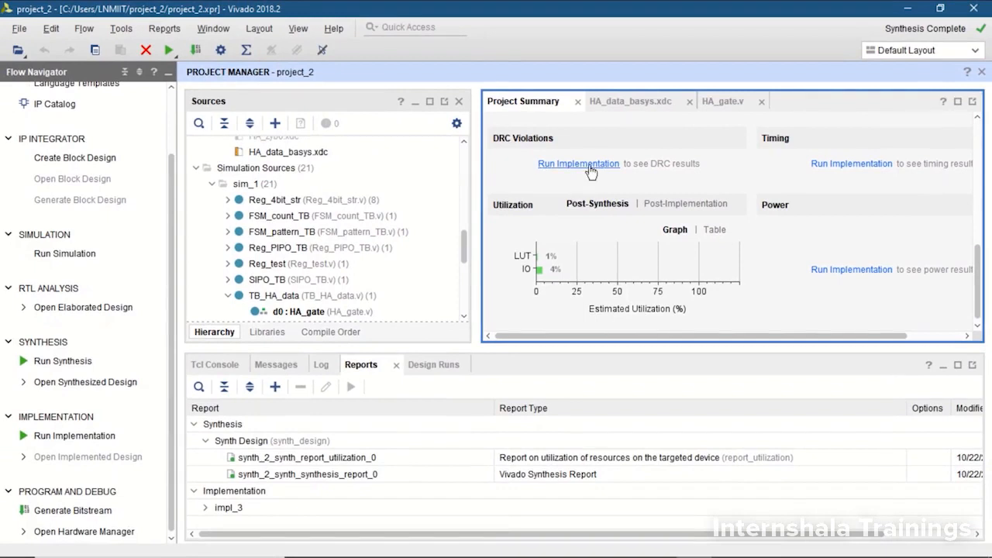
mouse_move(160, 365)
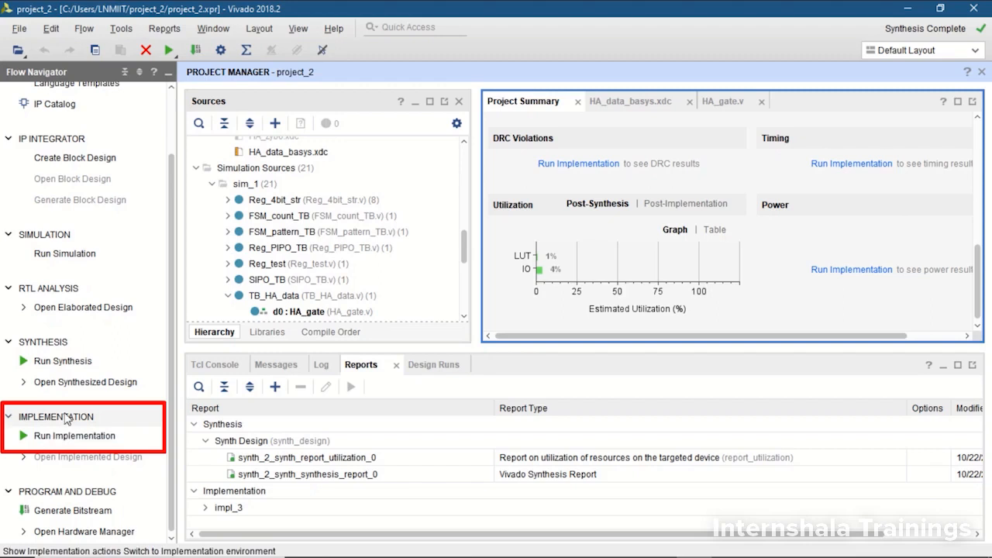
mouse_move(74, 435)
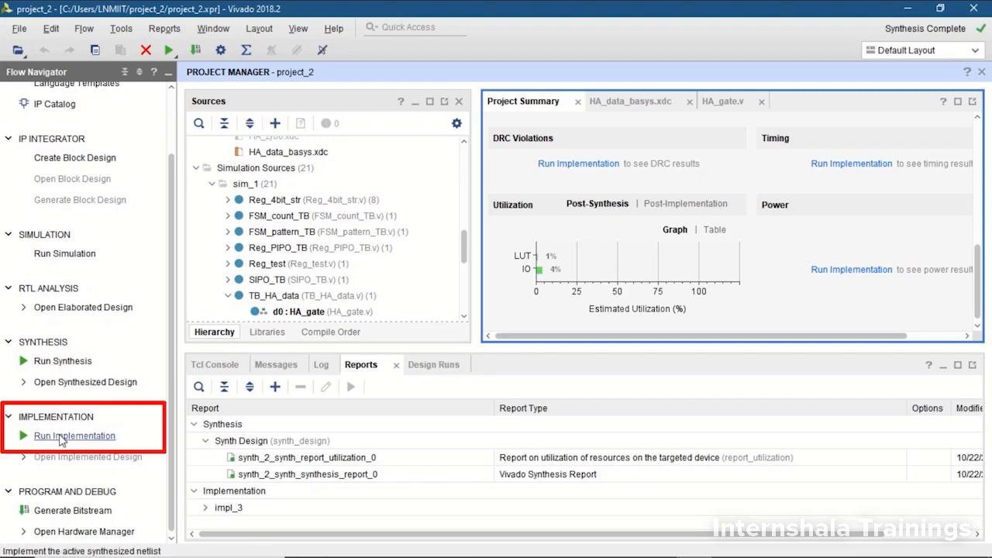
- Launch implementation of the synthesized half adder on the local host
left_click(74, 434)
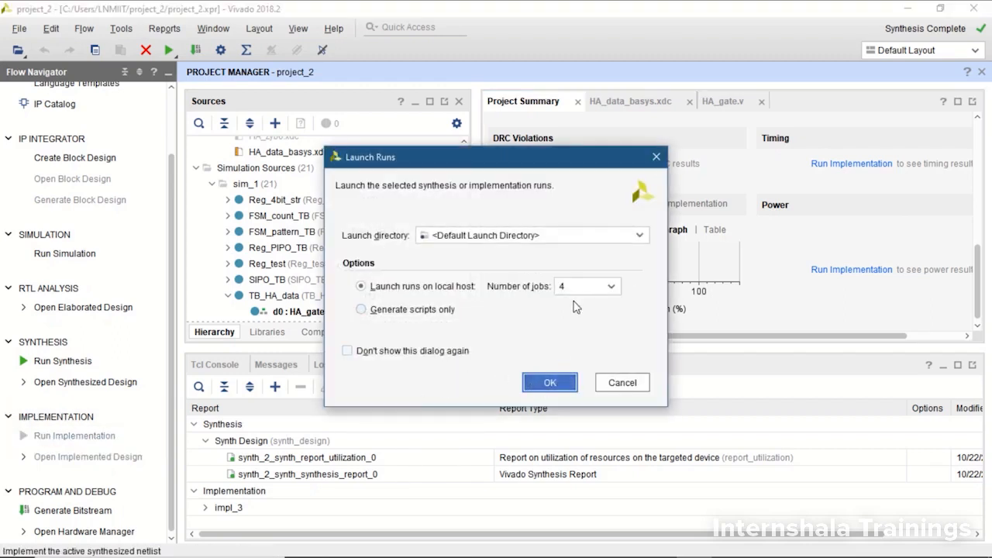
left_click(610, 285)
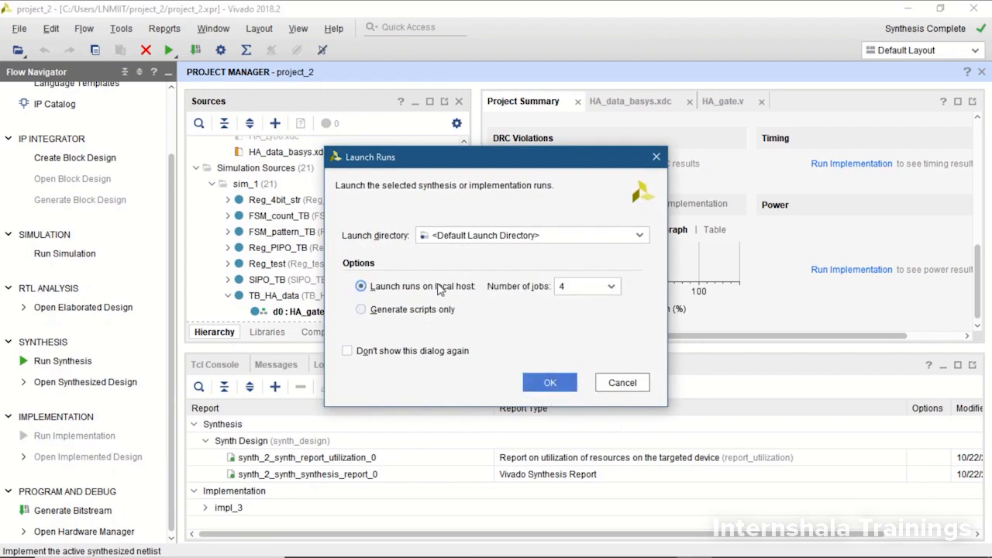
left_click(549, 381)
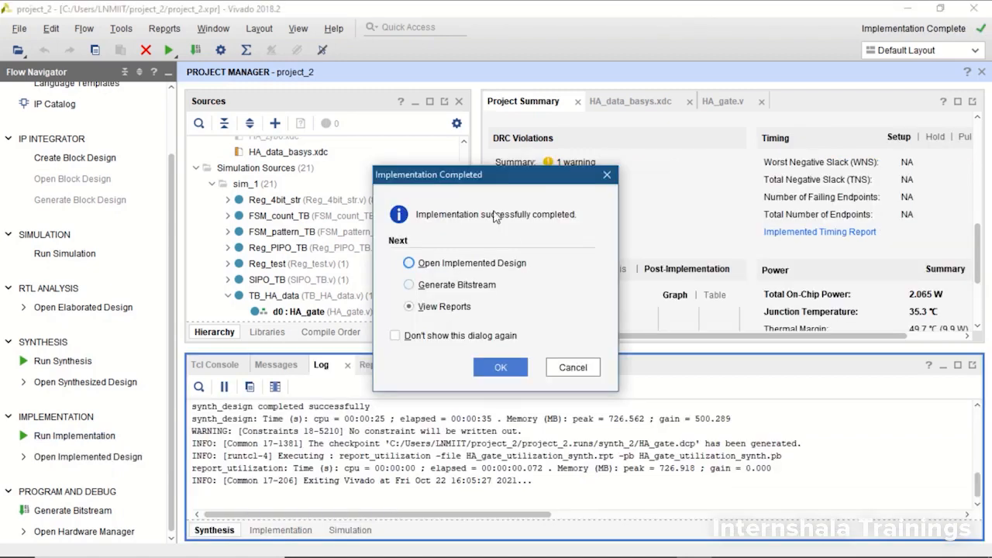
mouse_move(454, 195)
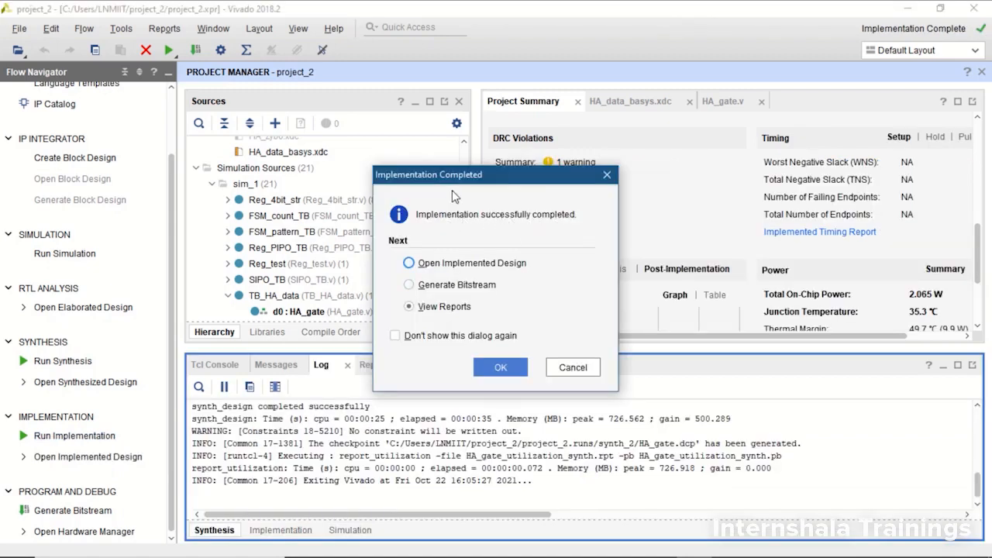
mouse_move(530, 240)
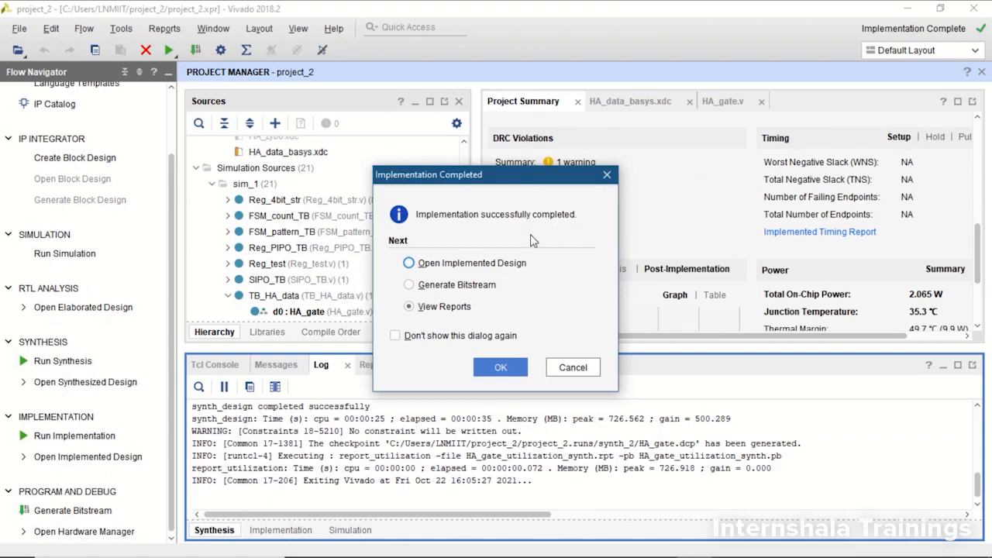
- Select Generate Bitstream as the next step in the Implementation Completed prompt
left_click(409, 285)
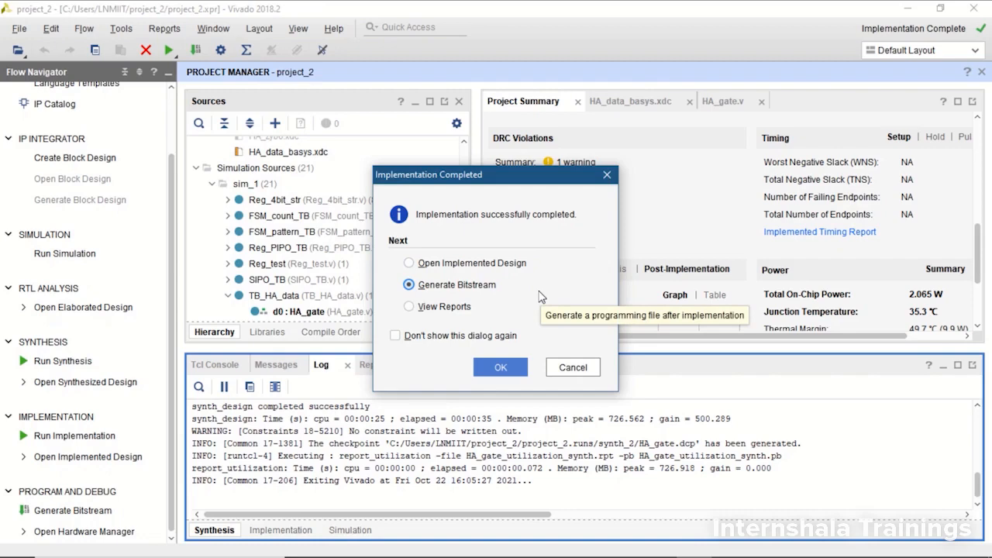
mouse_move(539, 251)
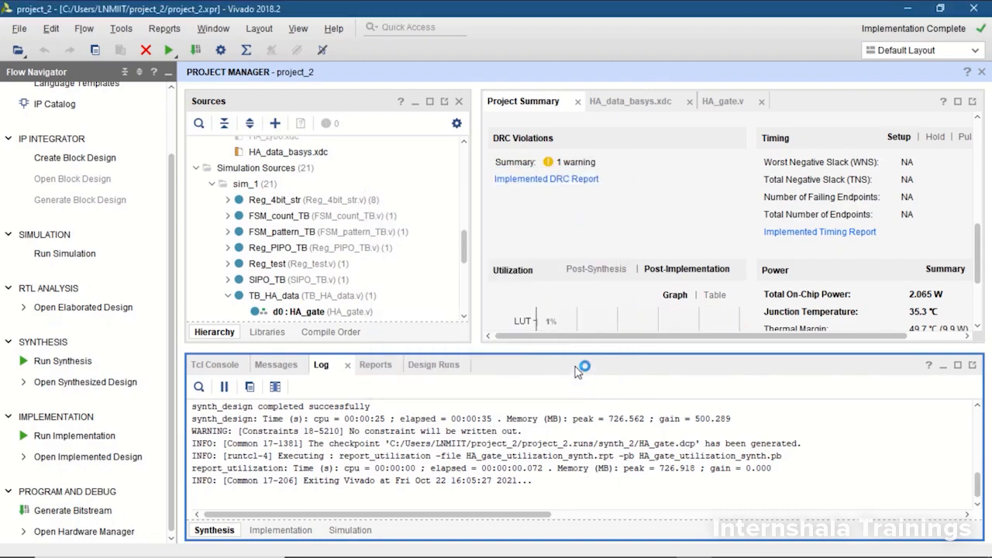
mouse_move(789, 207)
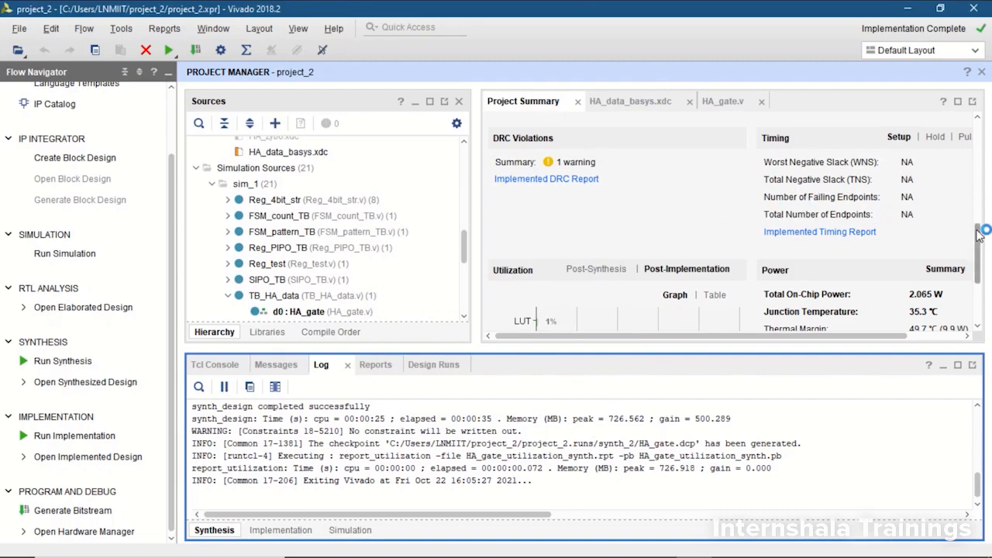
scroll("down", 3)
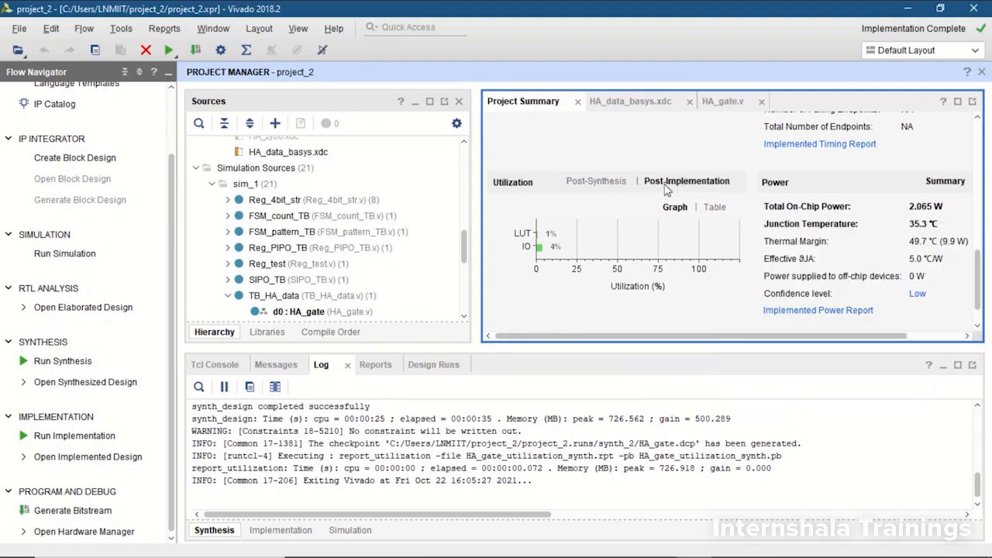
left_click(595, 181)
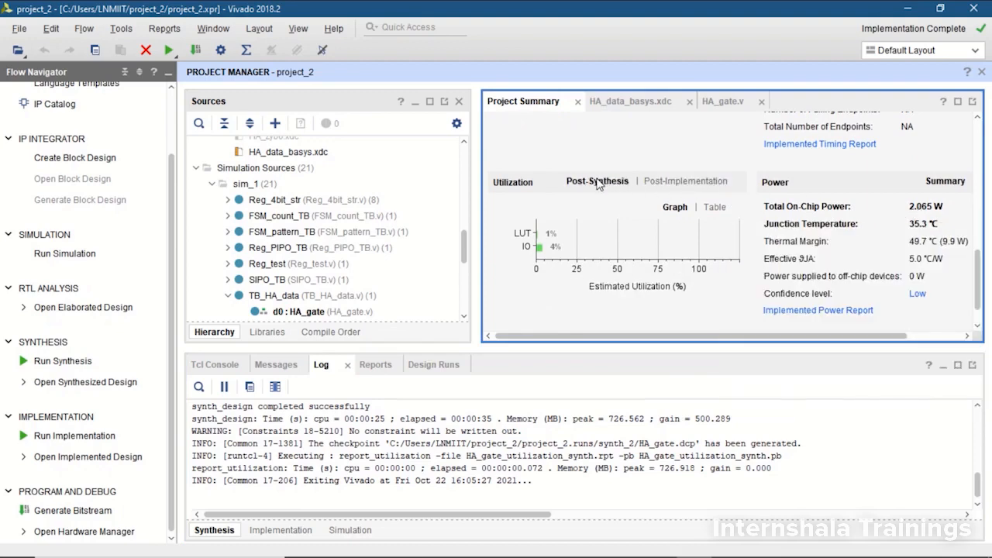
left_click(686, 180)
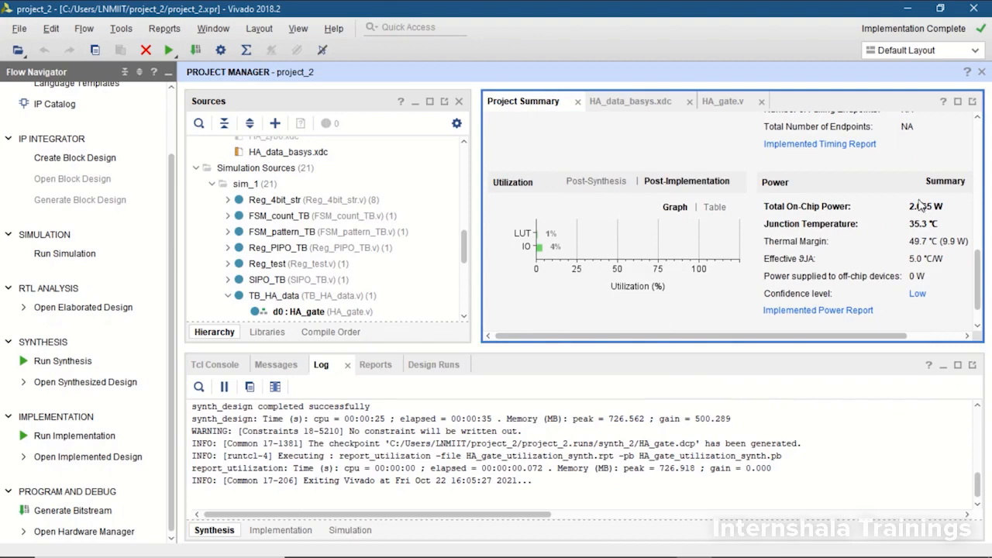
mouse_move(835, 208)
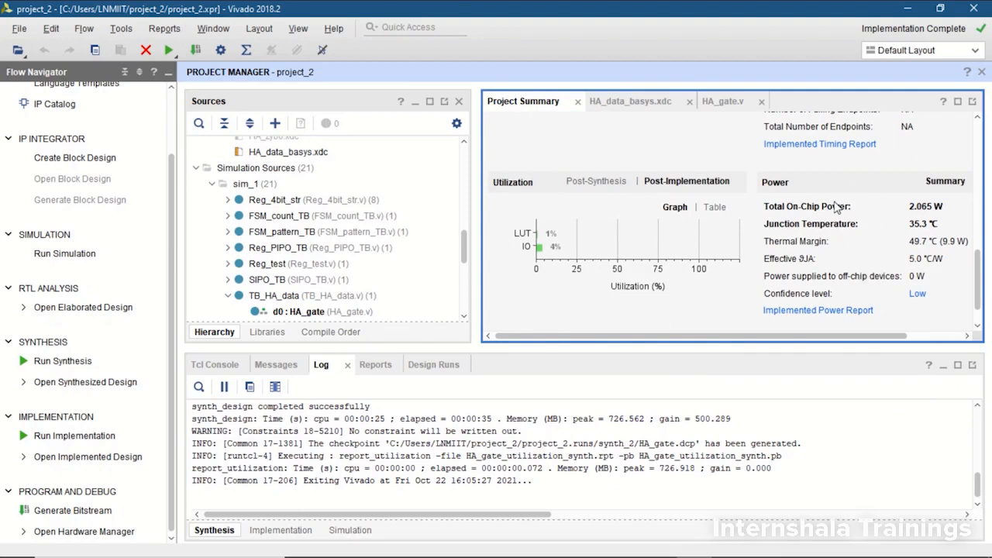
mouse_move(894, 254)
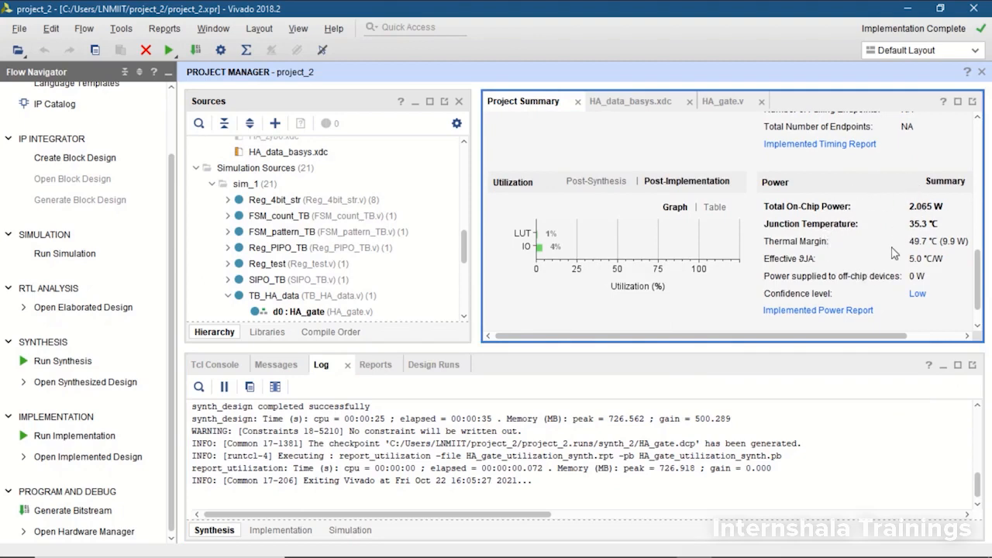
mouse_move(819, 310)
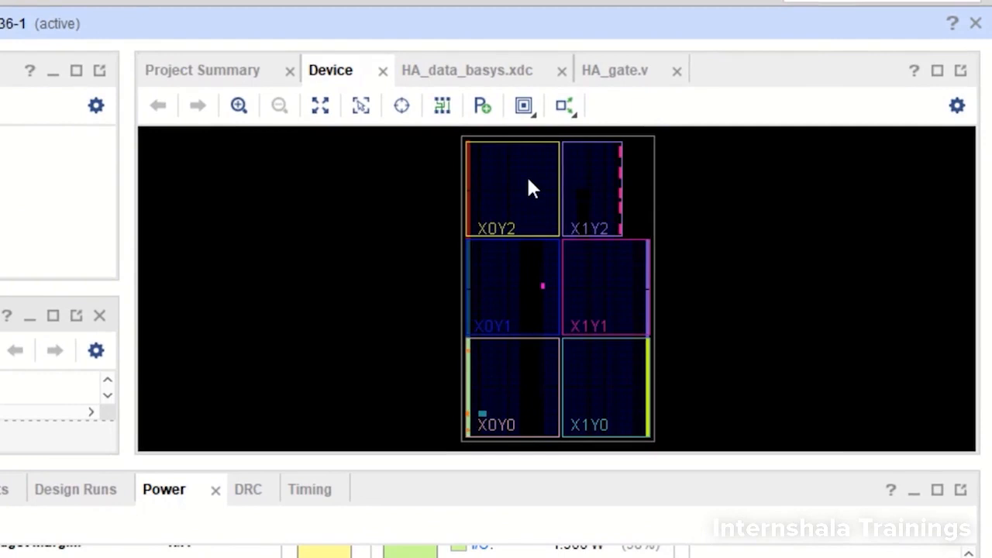
mouse_move(605, 428)
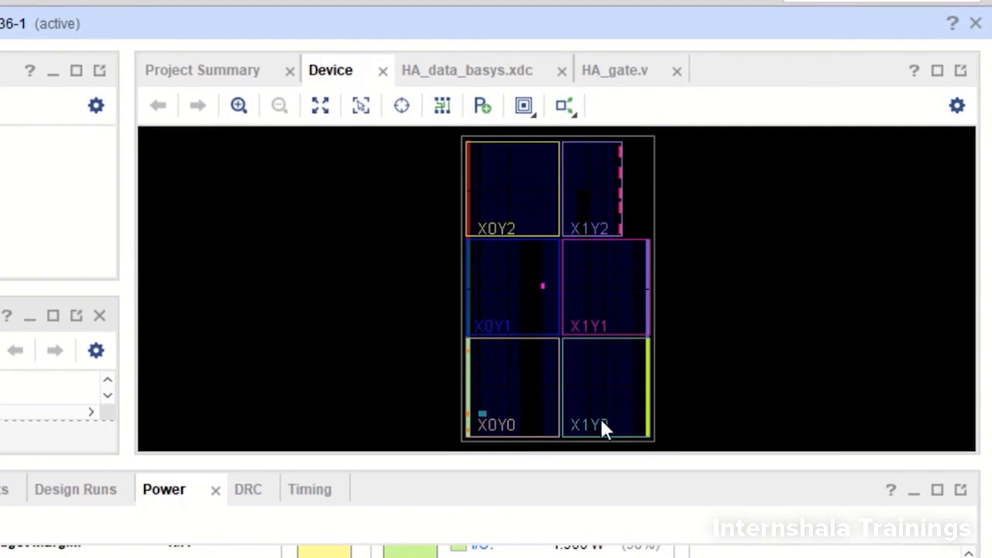
mouse_move(545, 294)
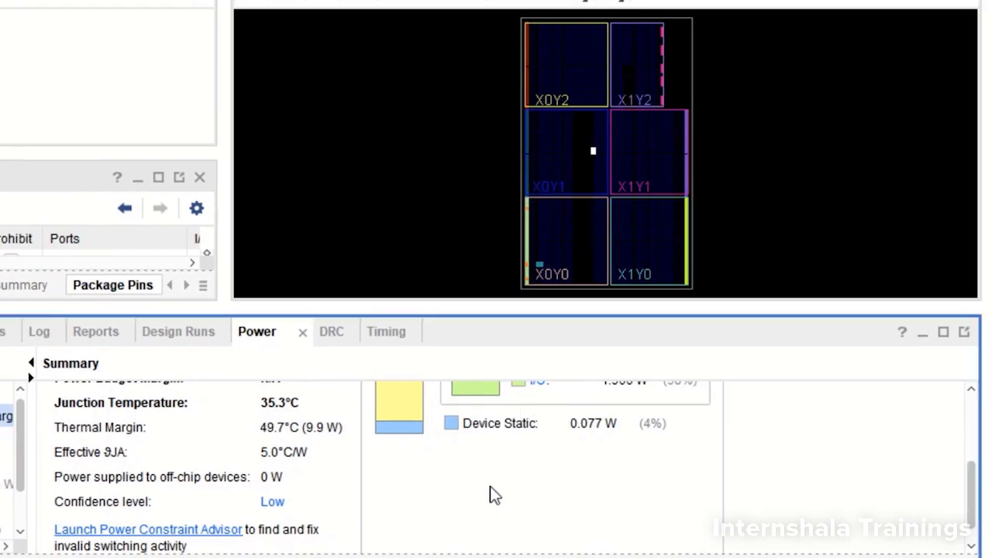
scroll("up", 3)
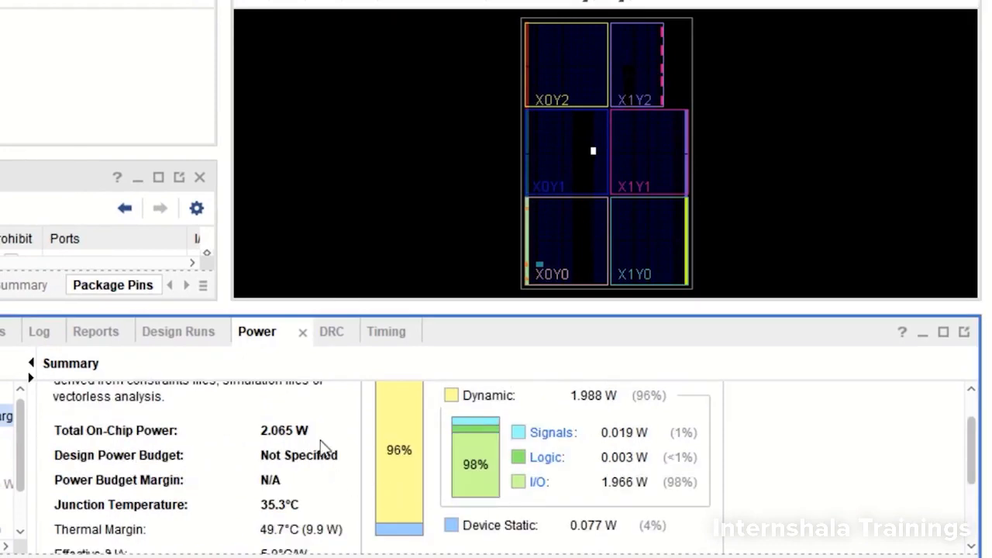
mouse_move(311, 443)
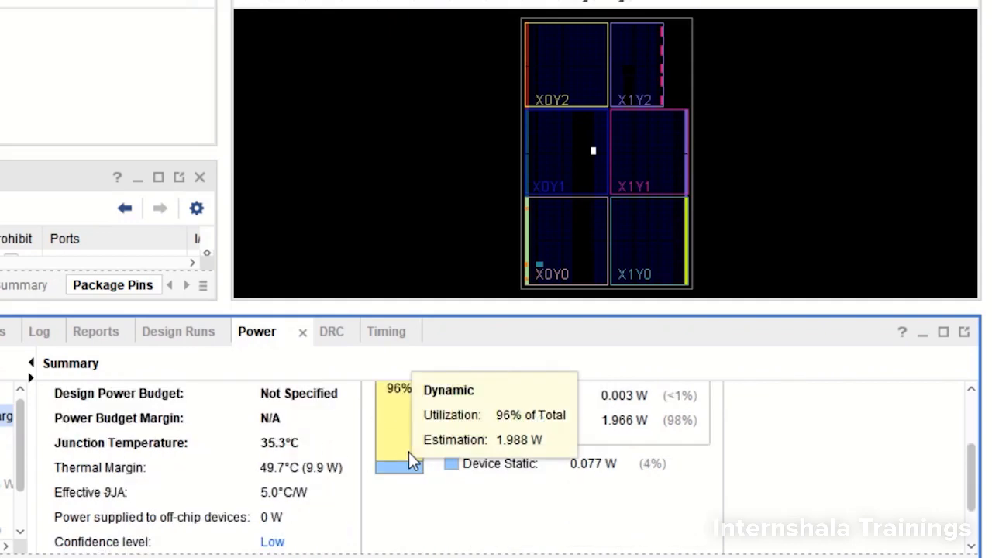
scroll("down", 3)
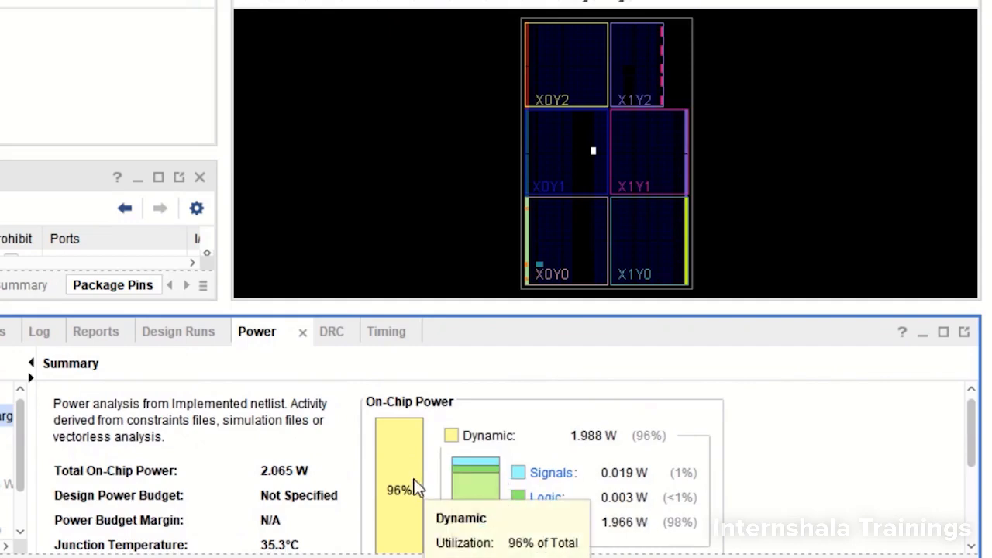
scroll("down", 3)
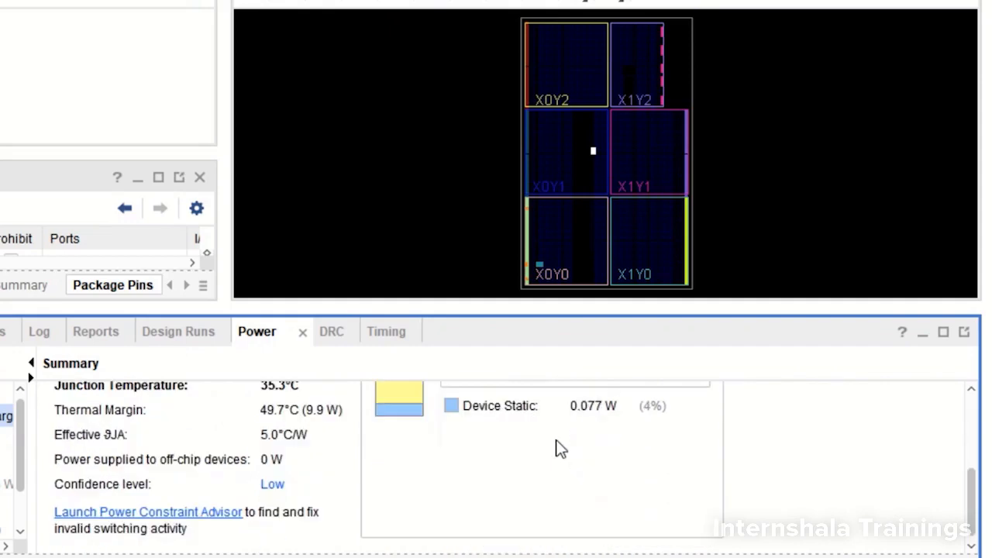
scroll("up", 3)
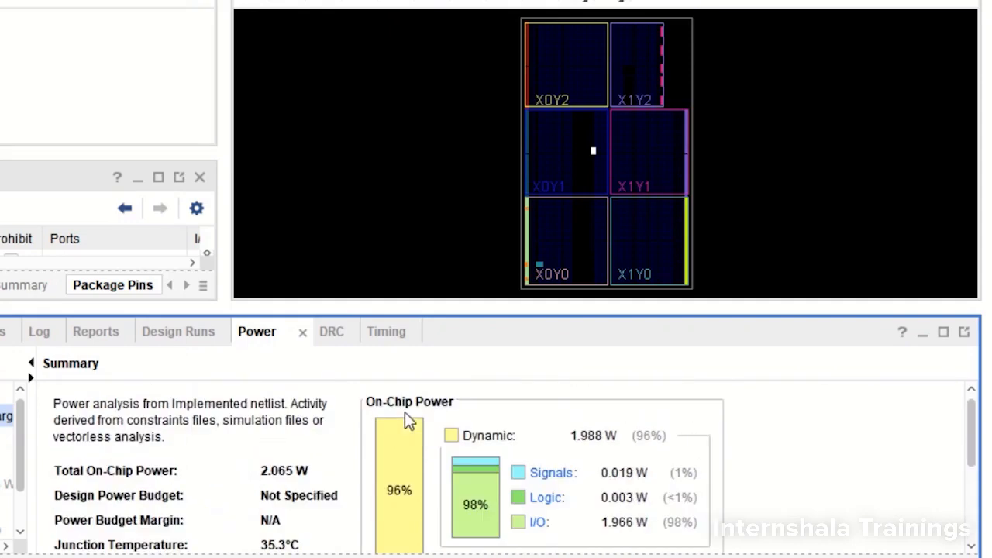
mouse_move(555, 486)
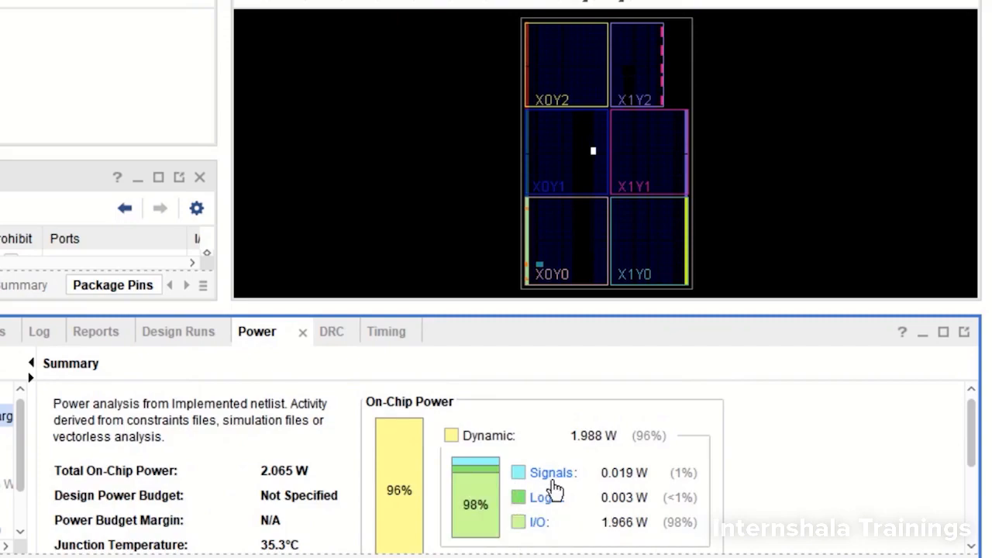